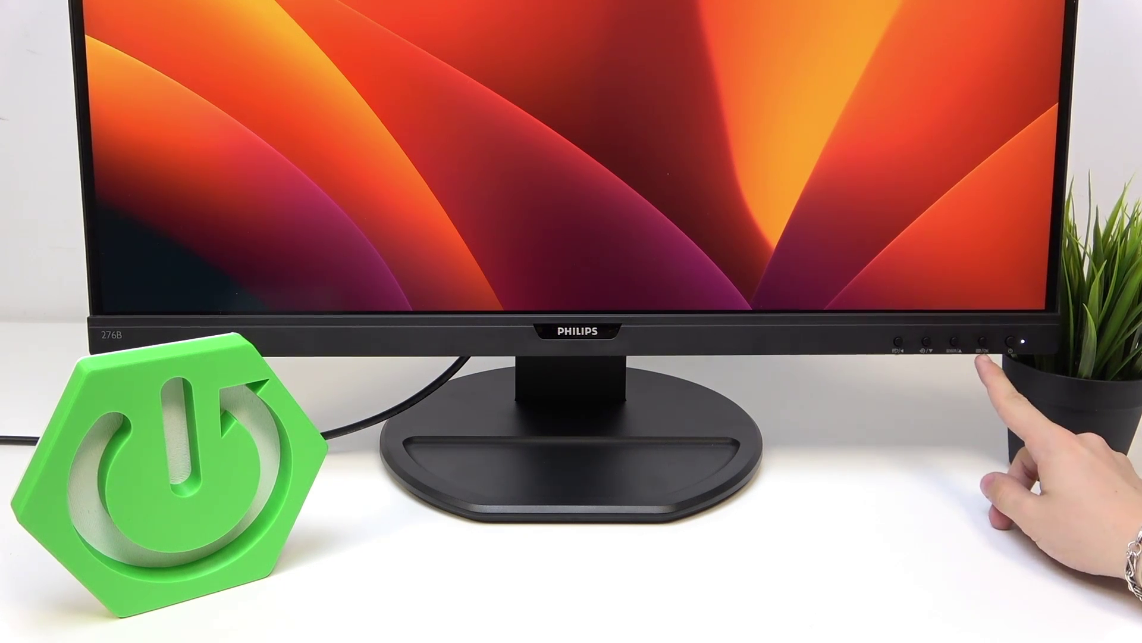
Step: Bring up the OSD Picture settings showing brightness at 70
click(981, 355)
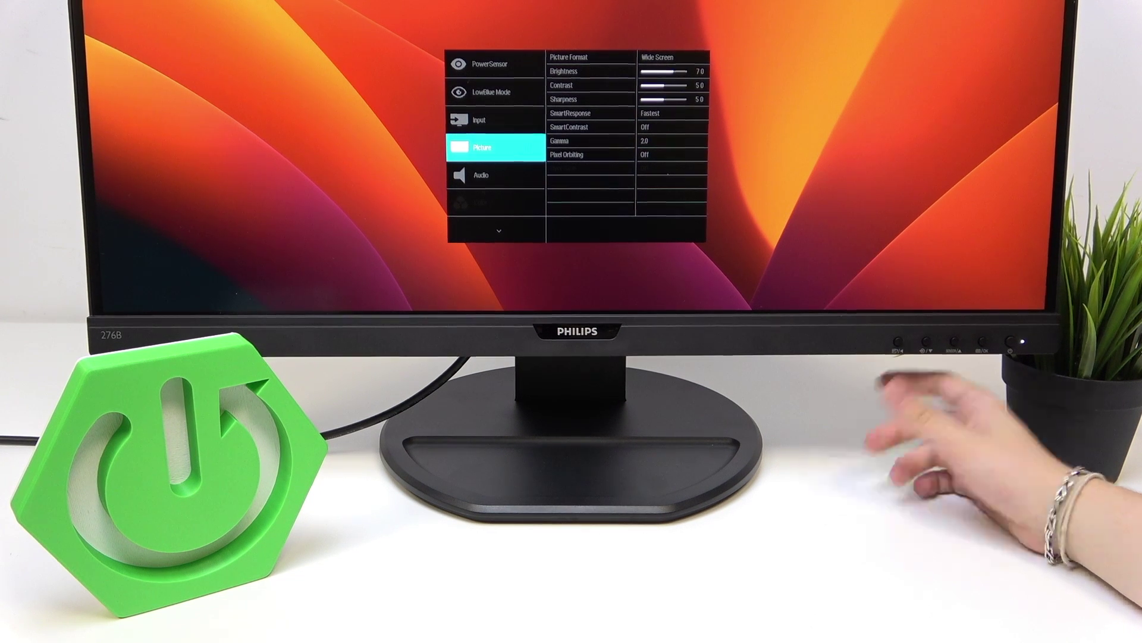
Step: Reduce Brightness from 70 to 60 and confirm, returning to the Picture list
click(926, 345)
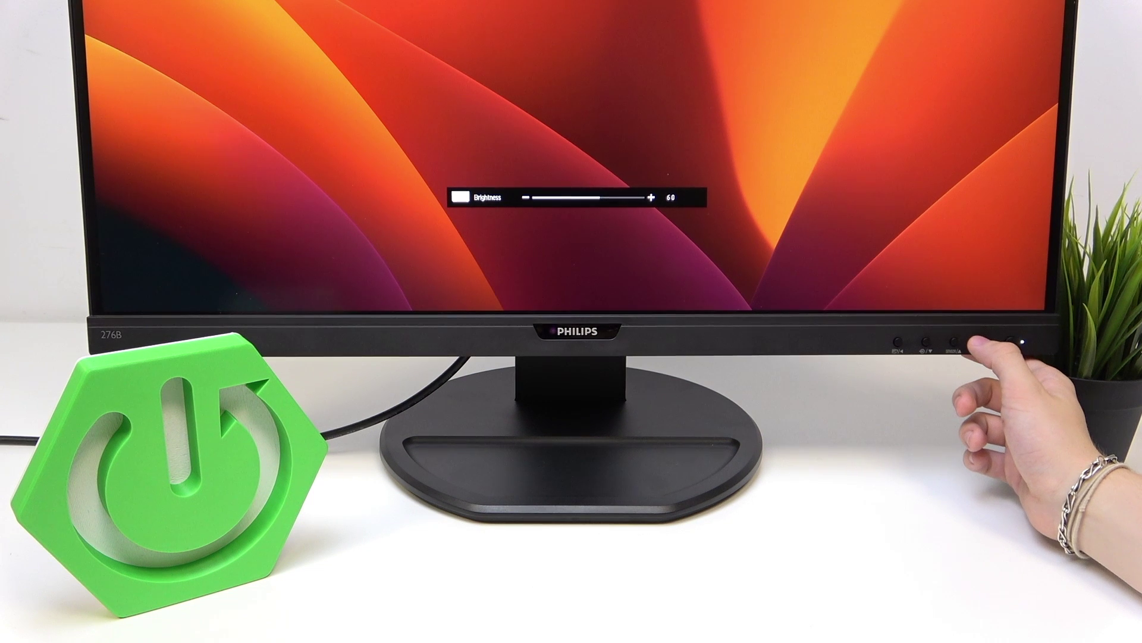
click(957, 342)
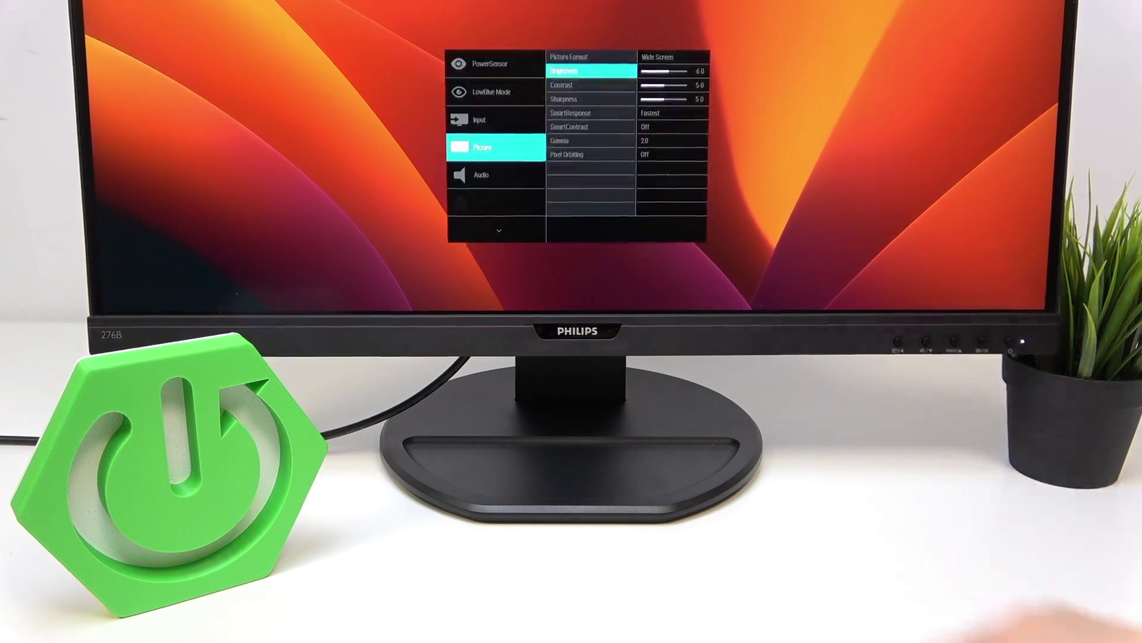